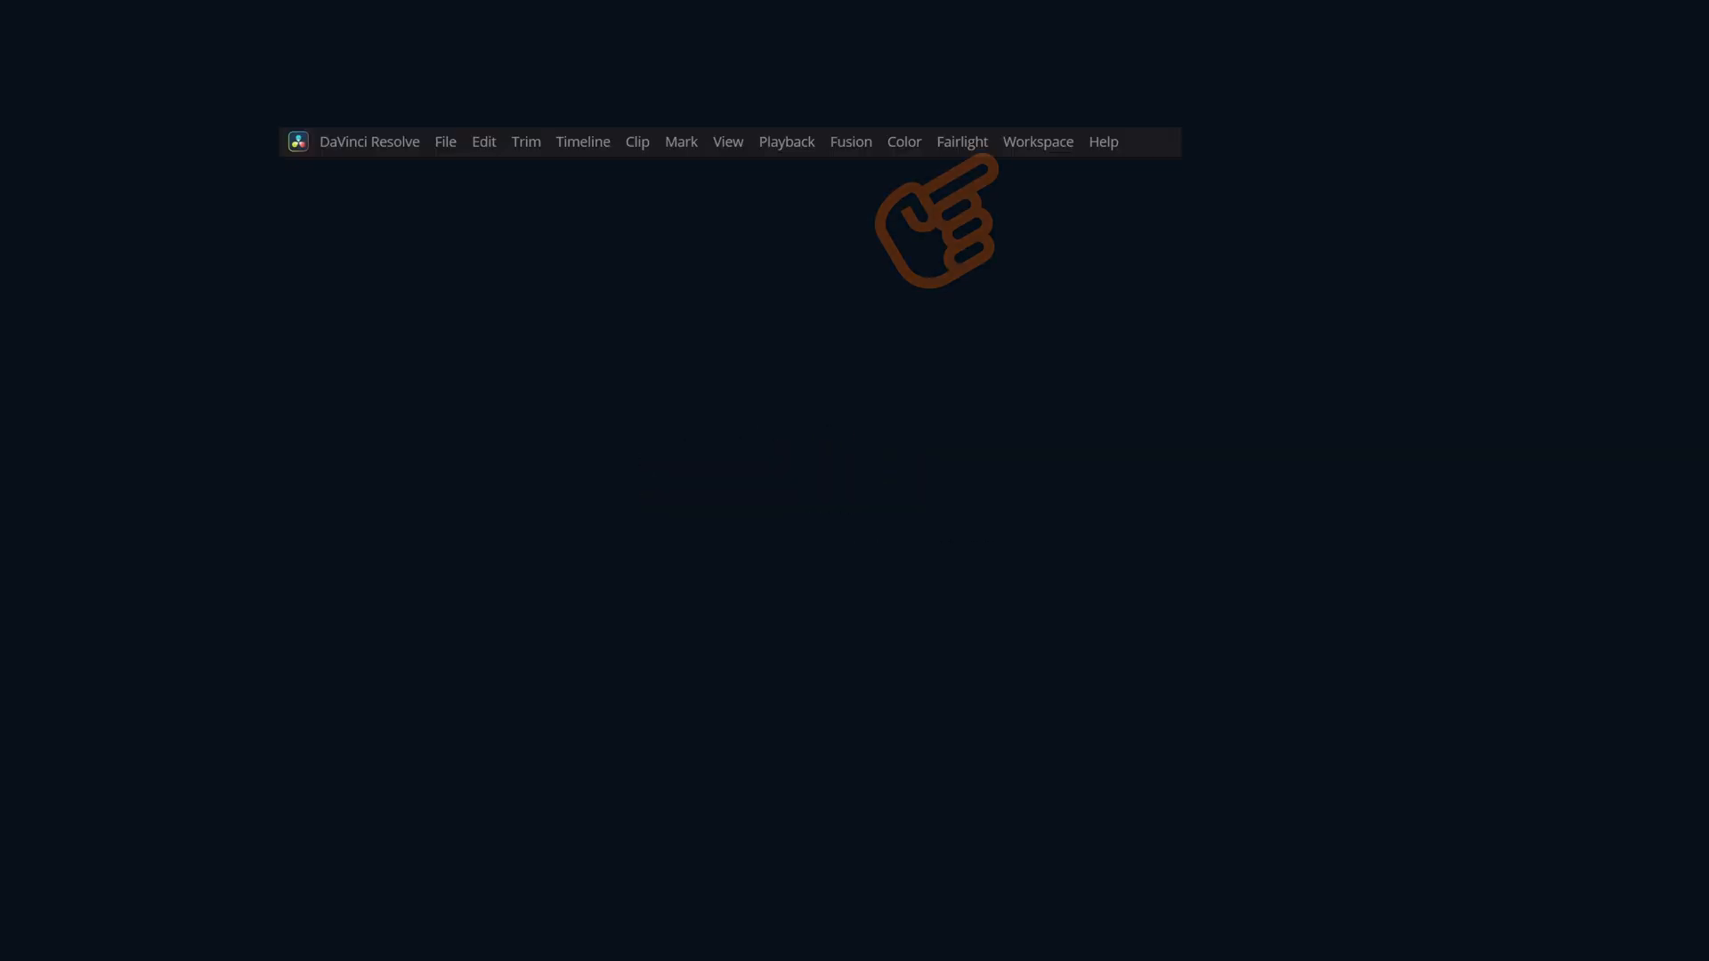
Enable Record Timecode and Custom Text1 in the Data Burn-In Project settings via the Workspace menu.
click(1036, 143)
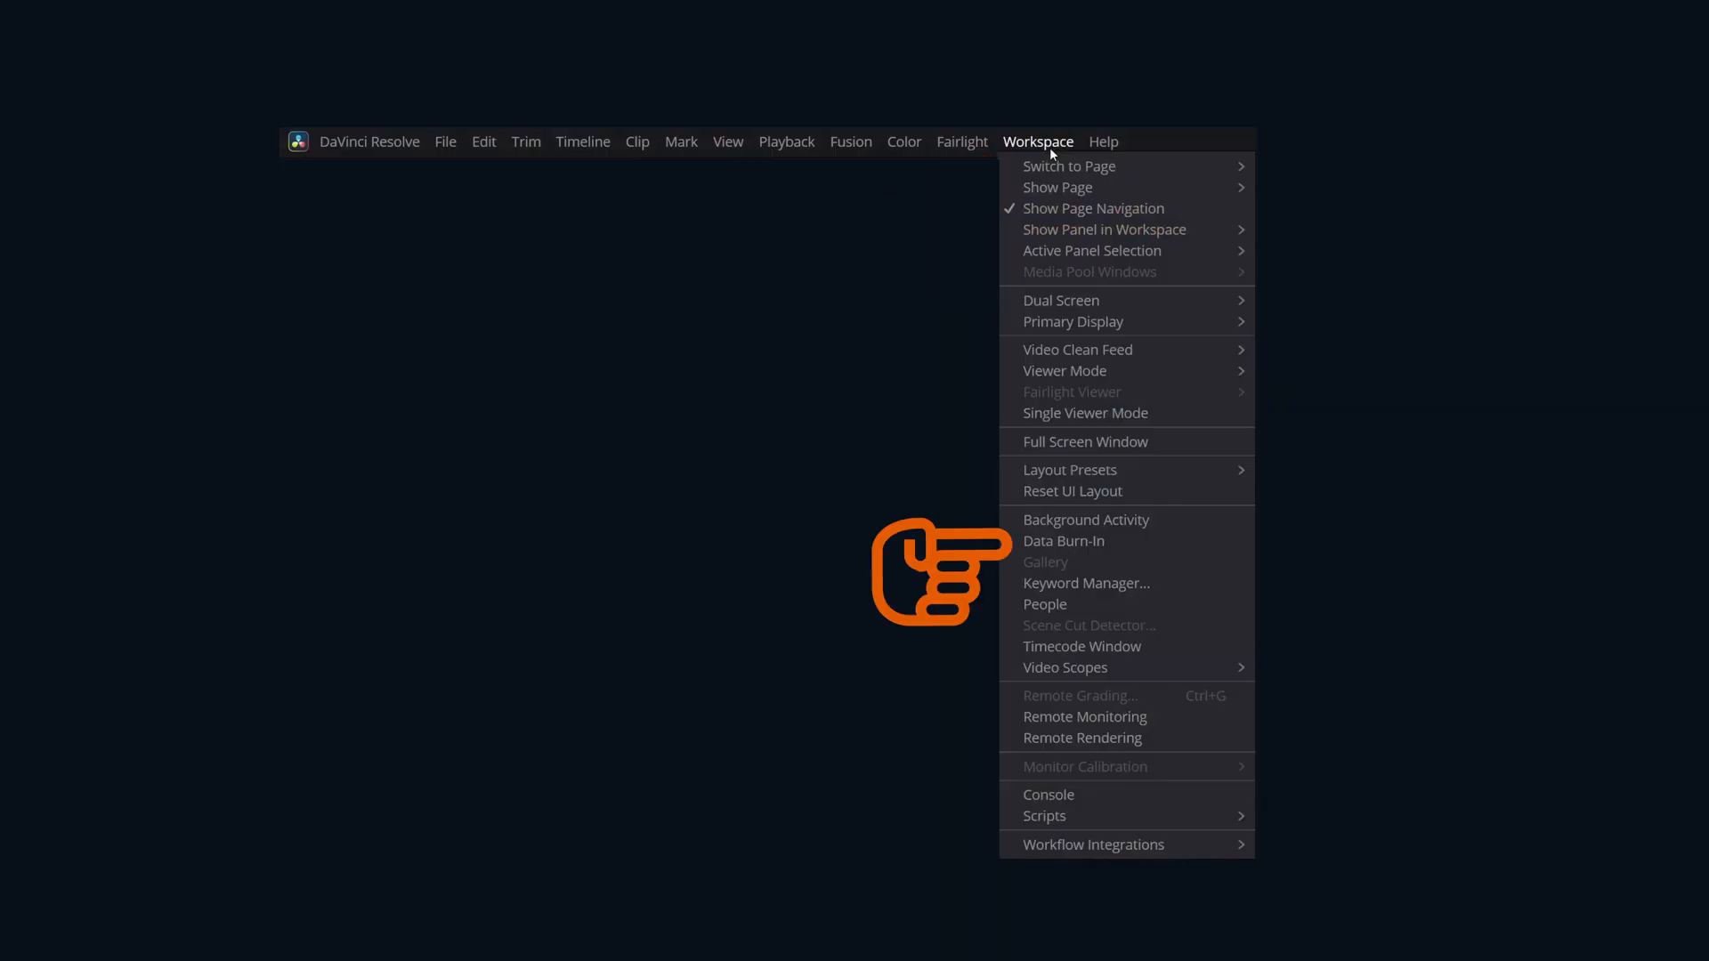
click(1063, 542)
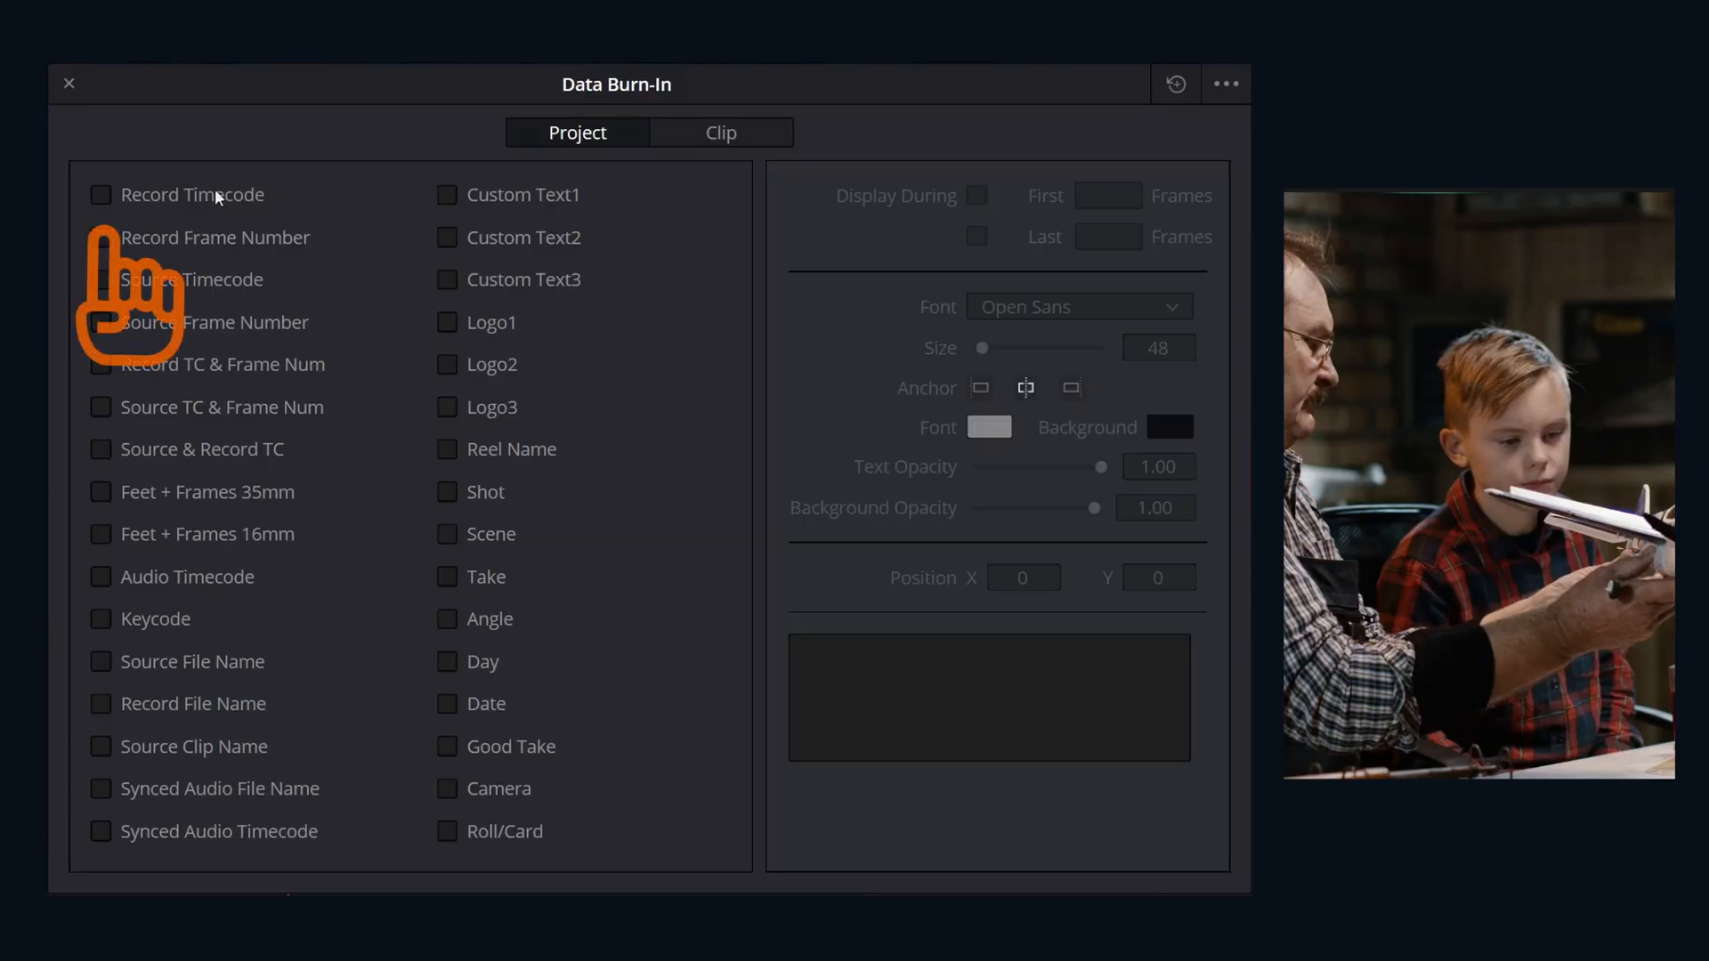
click(100, 194)
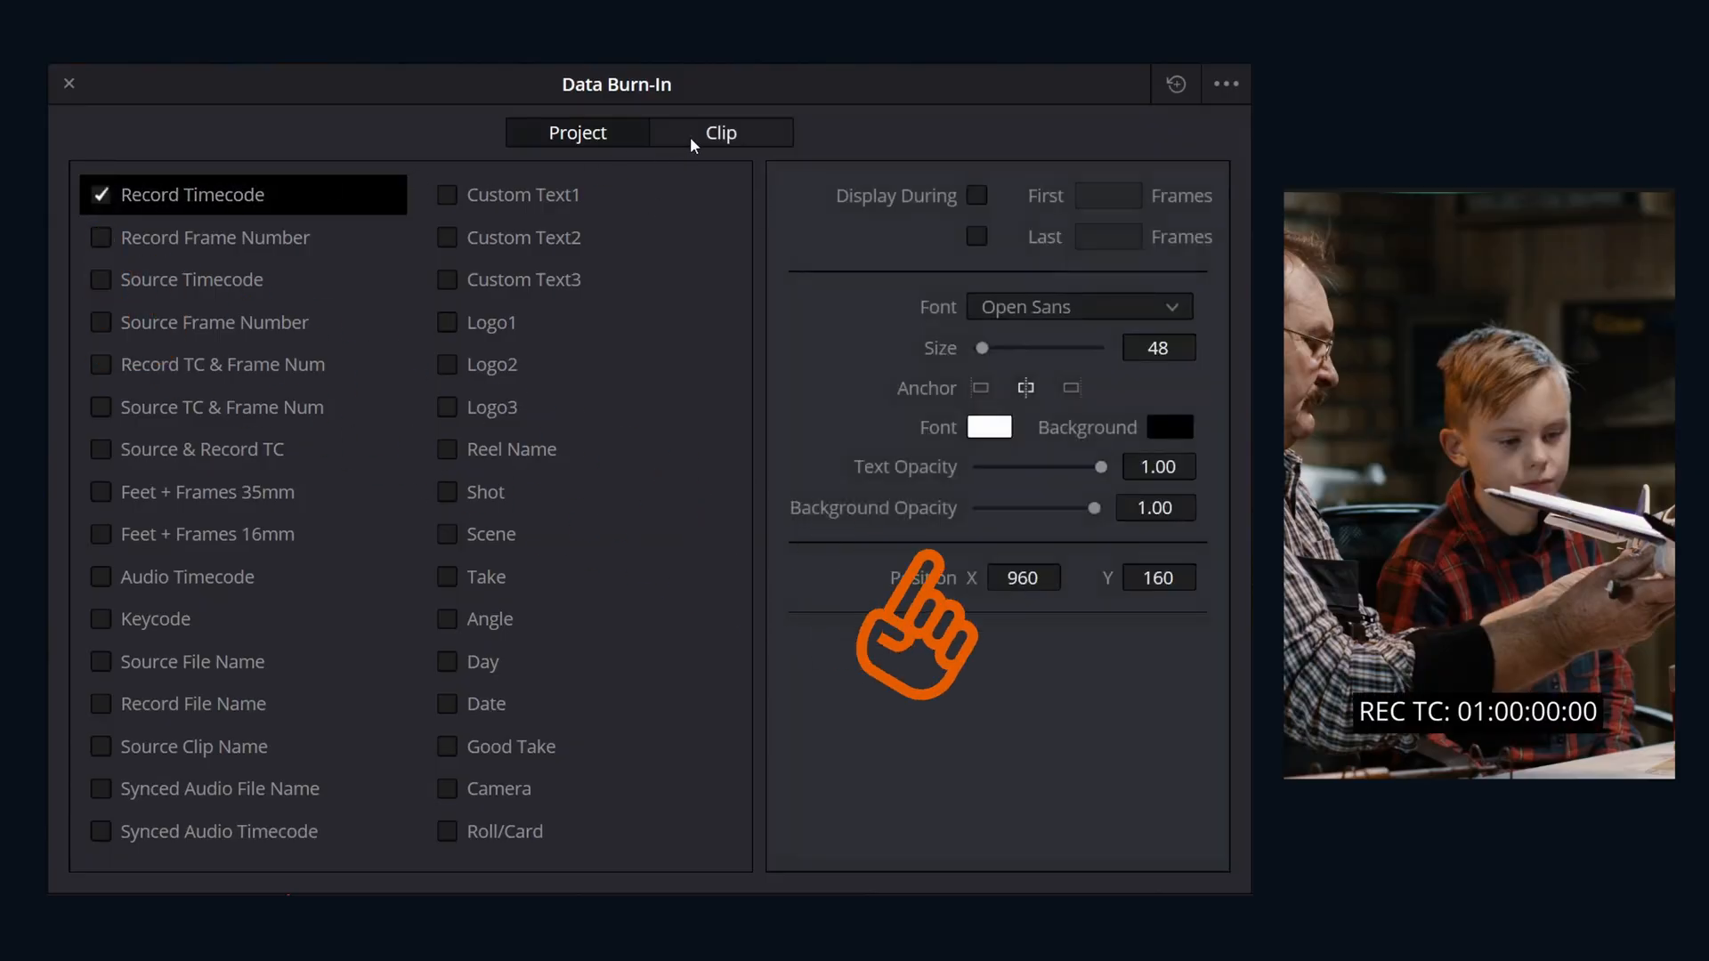
click(447, 194)
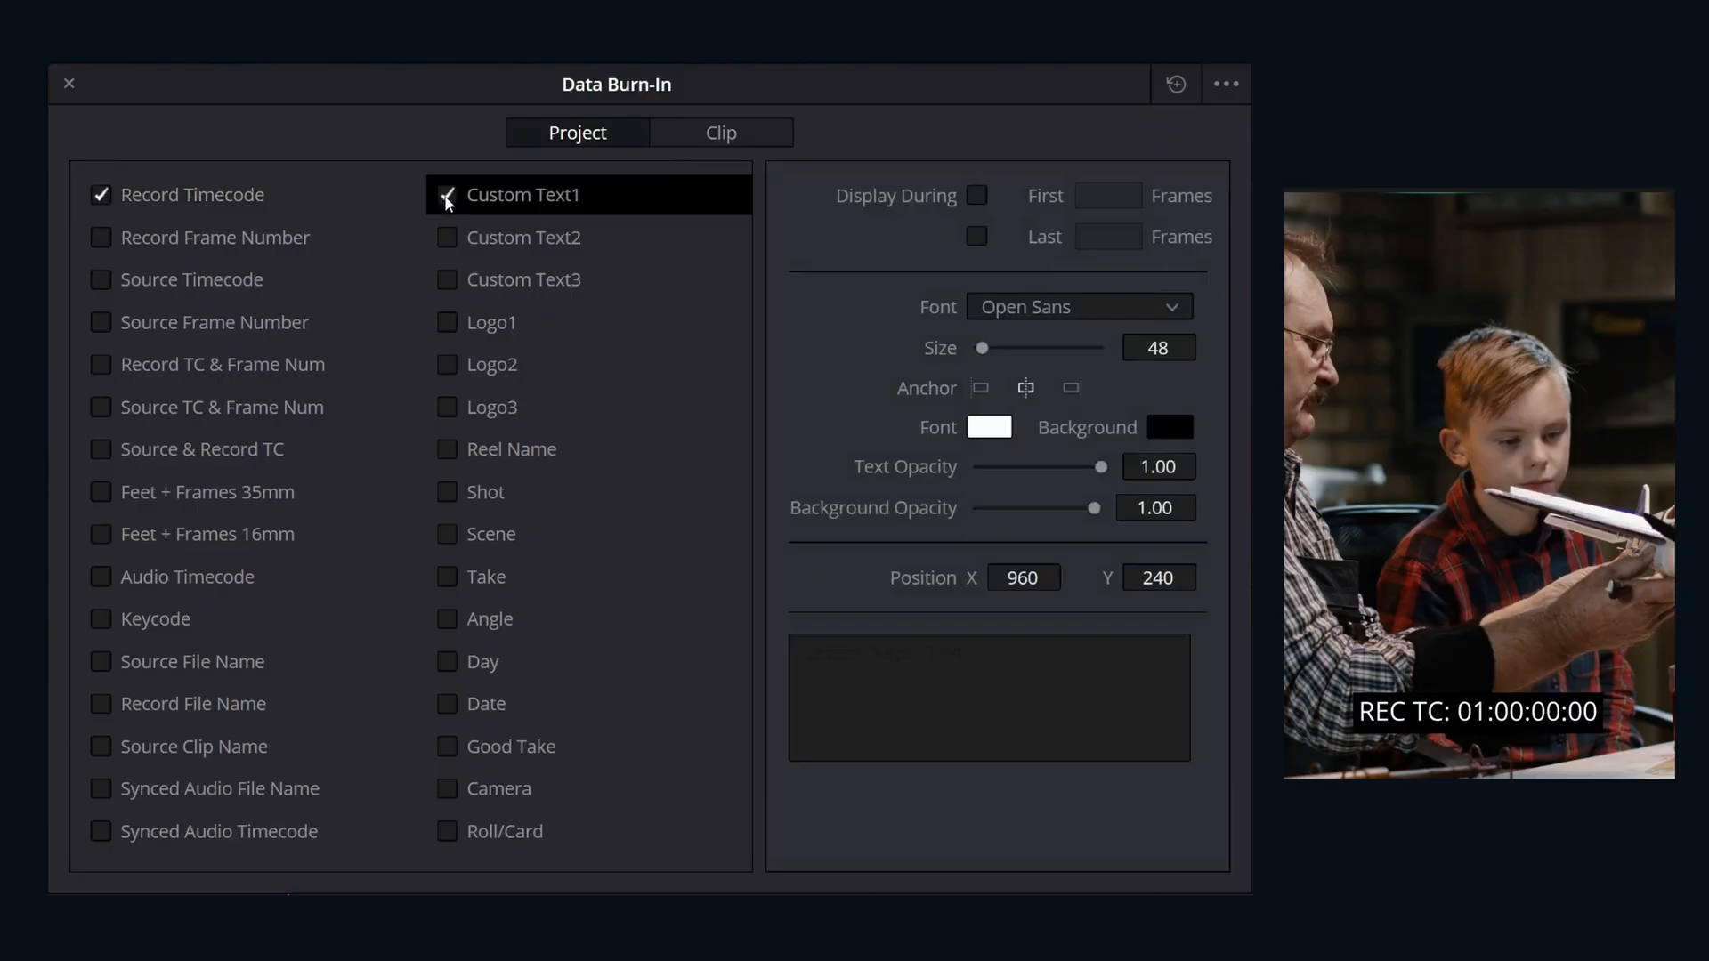
Enter 'FOR INTERNAL USE ONLY' as Custom Text1 and view the overlays on the Deliver page.
text(FOR INTERNAL USE)
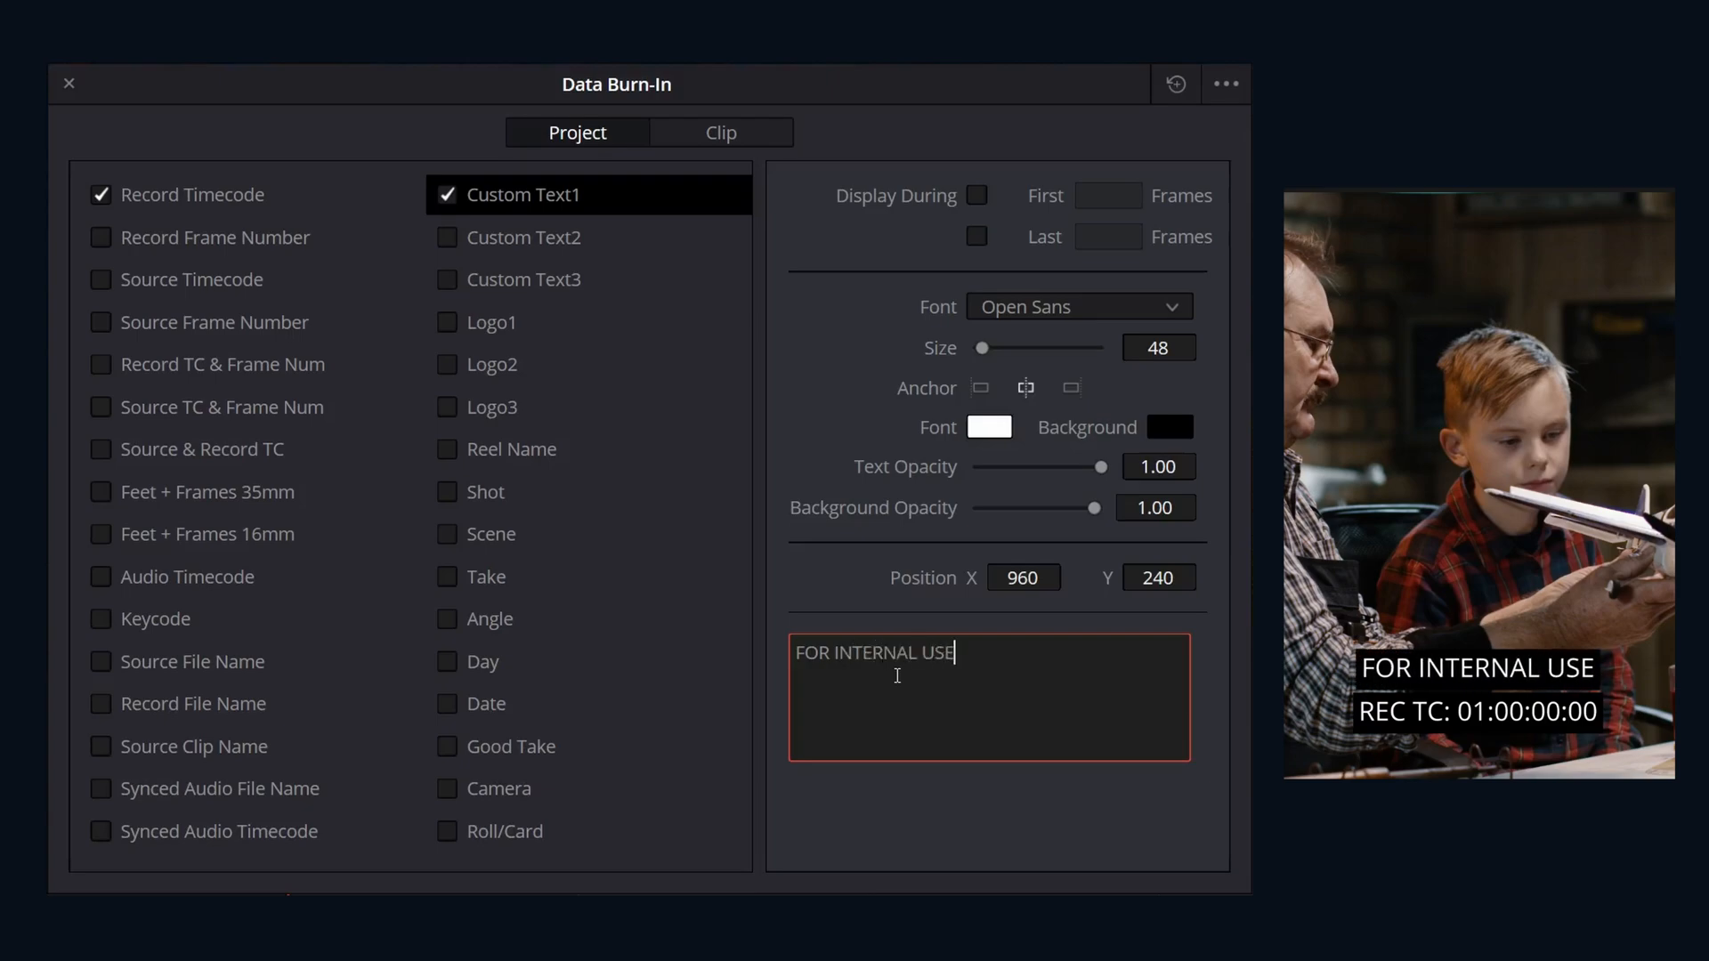
text(ONLY)
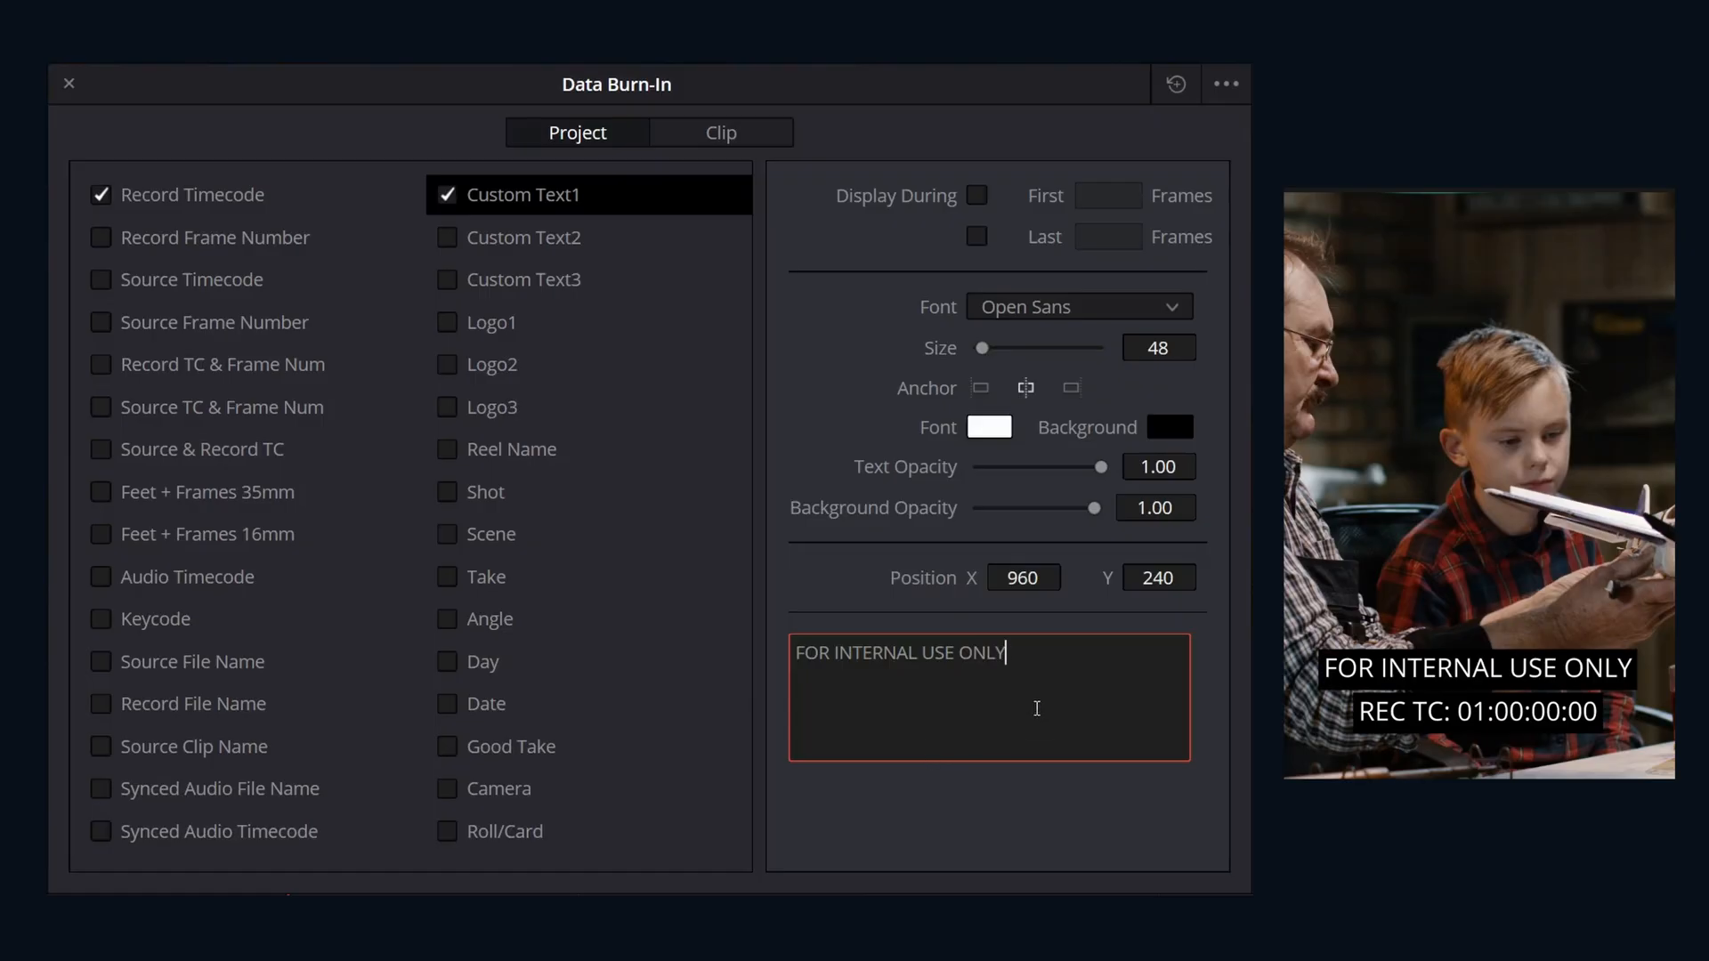
mouse_move(833, 610)
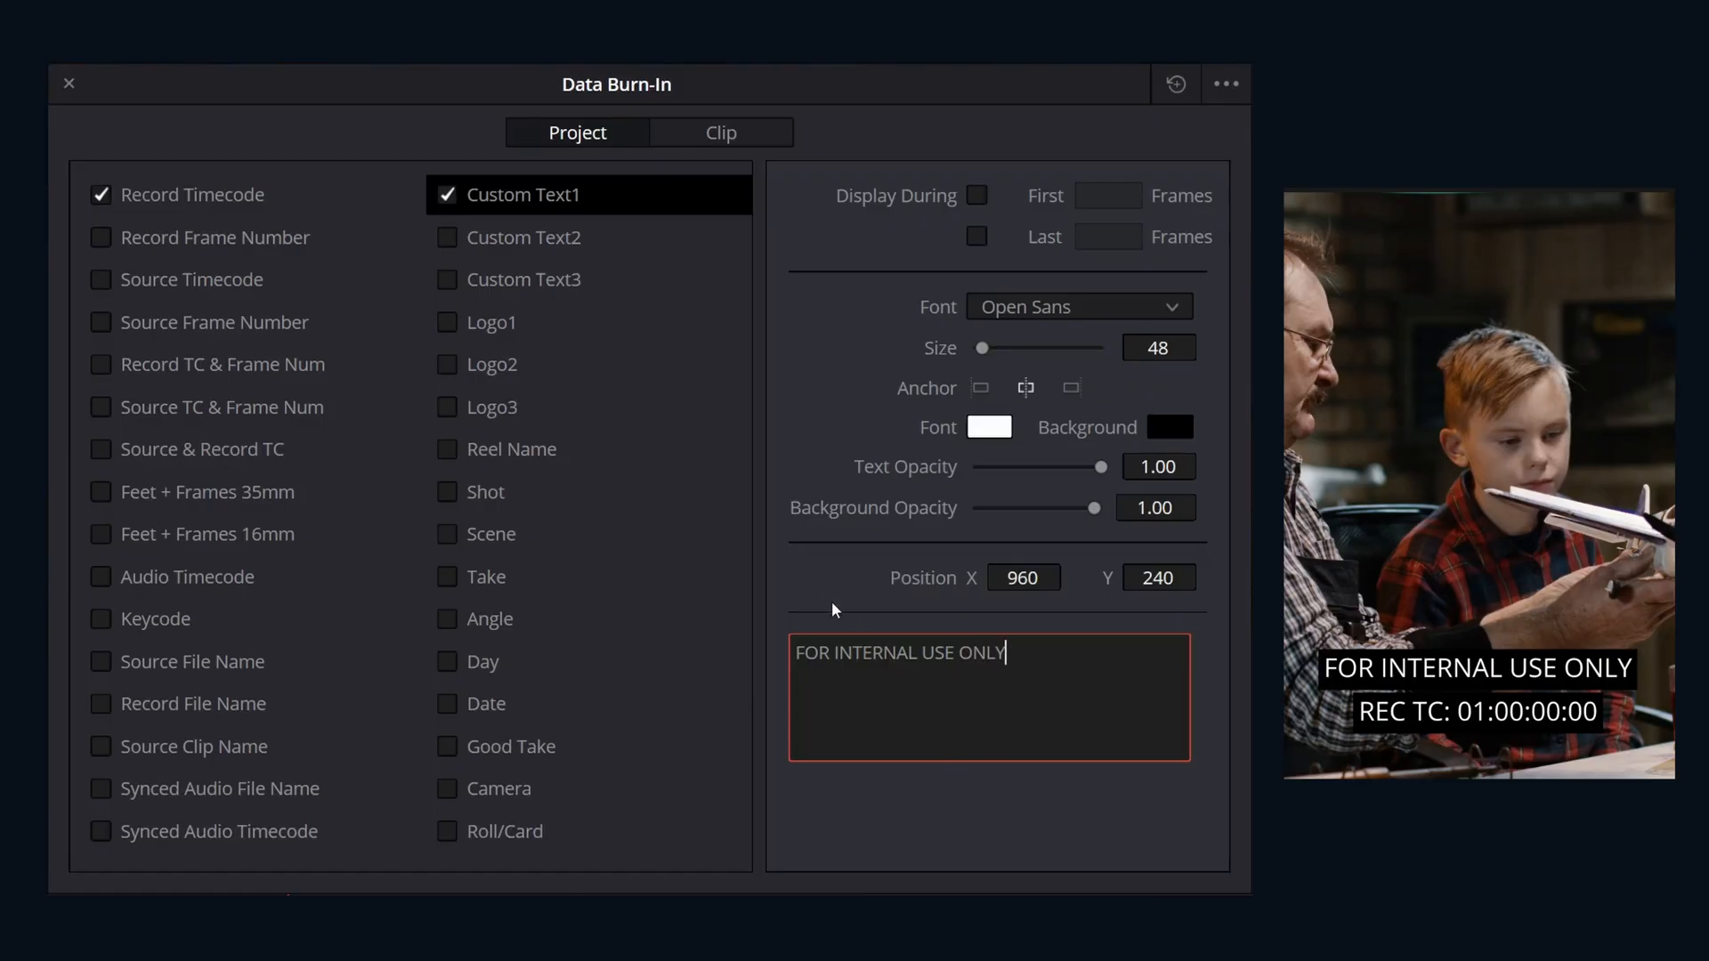
click(1224, 84)
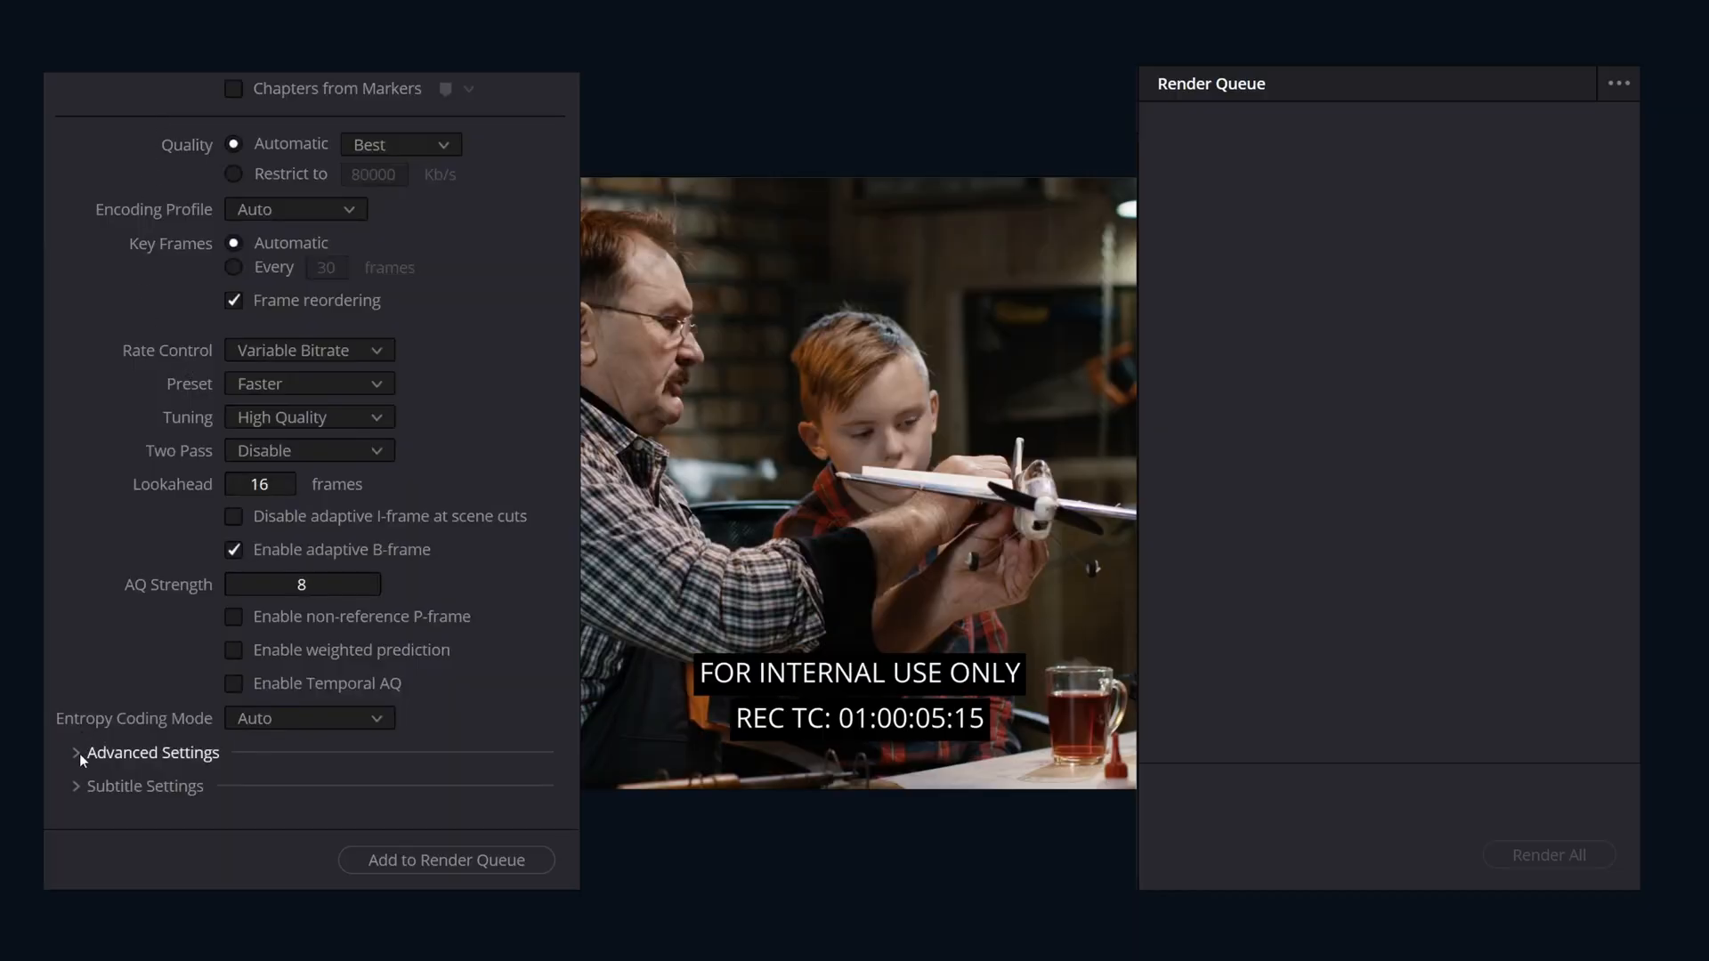
Set the Data burn-in option to None under Advanced Settings so renders omit the overlays.
click(78, 751)
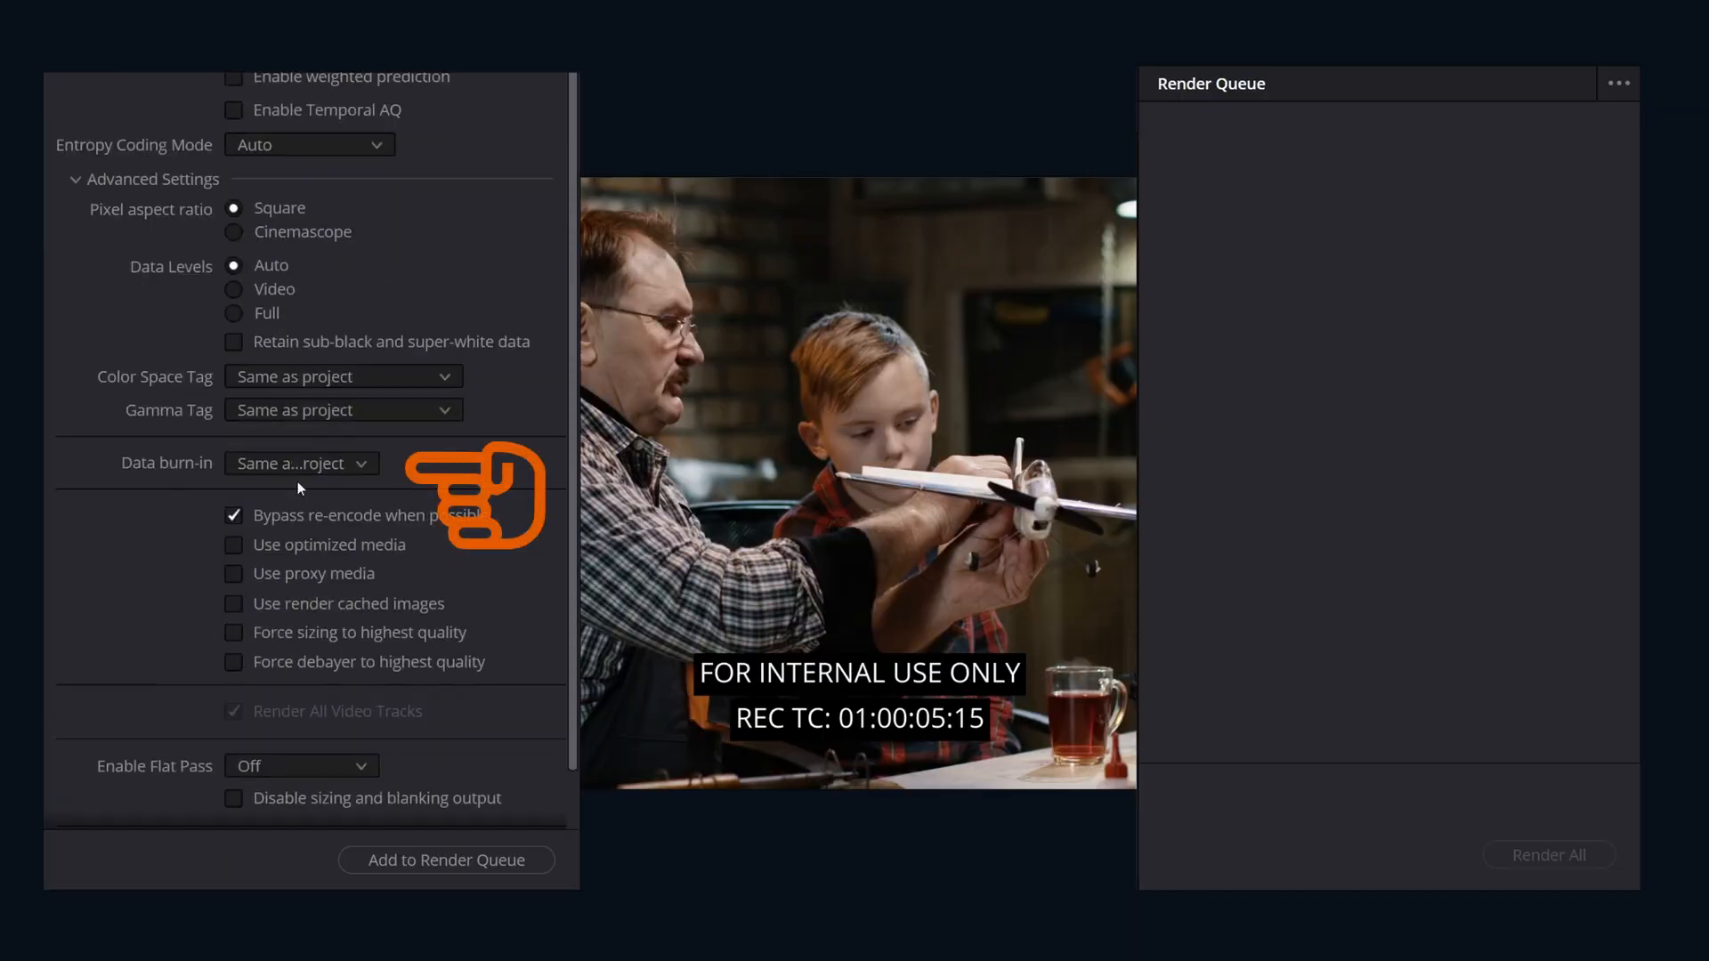
click(299, 463)
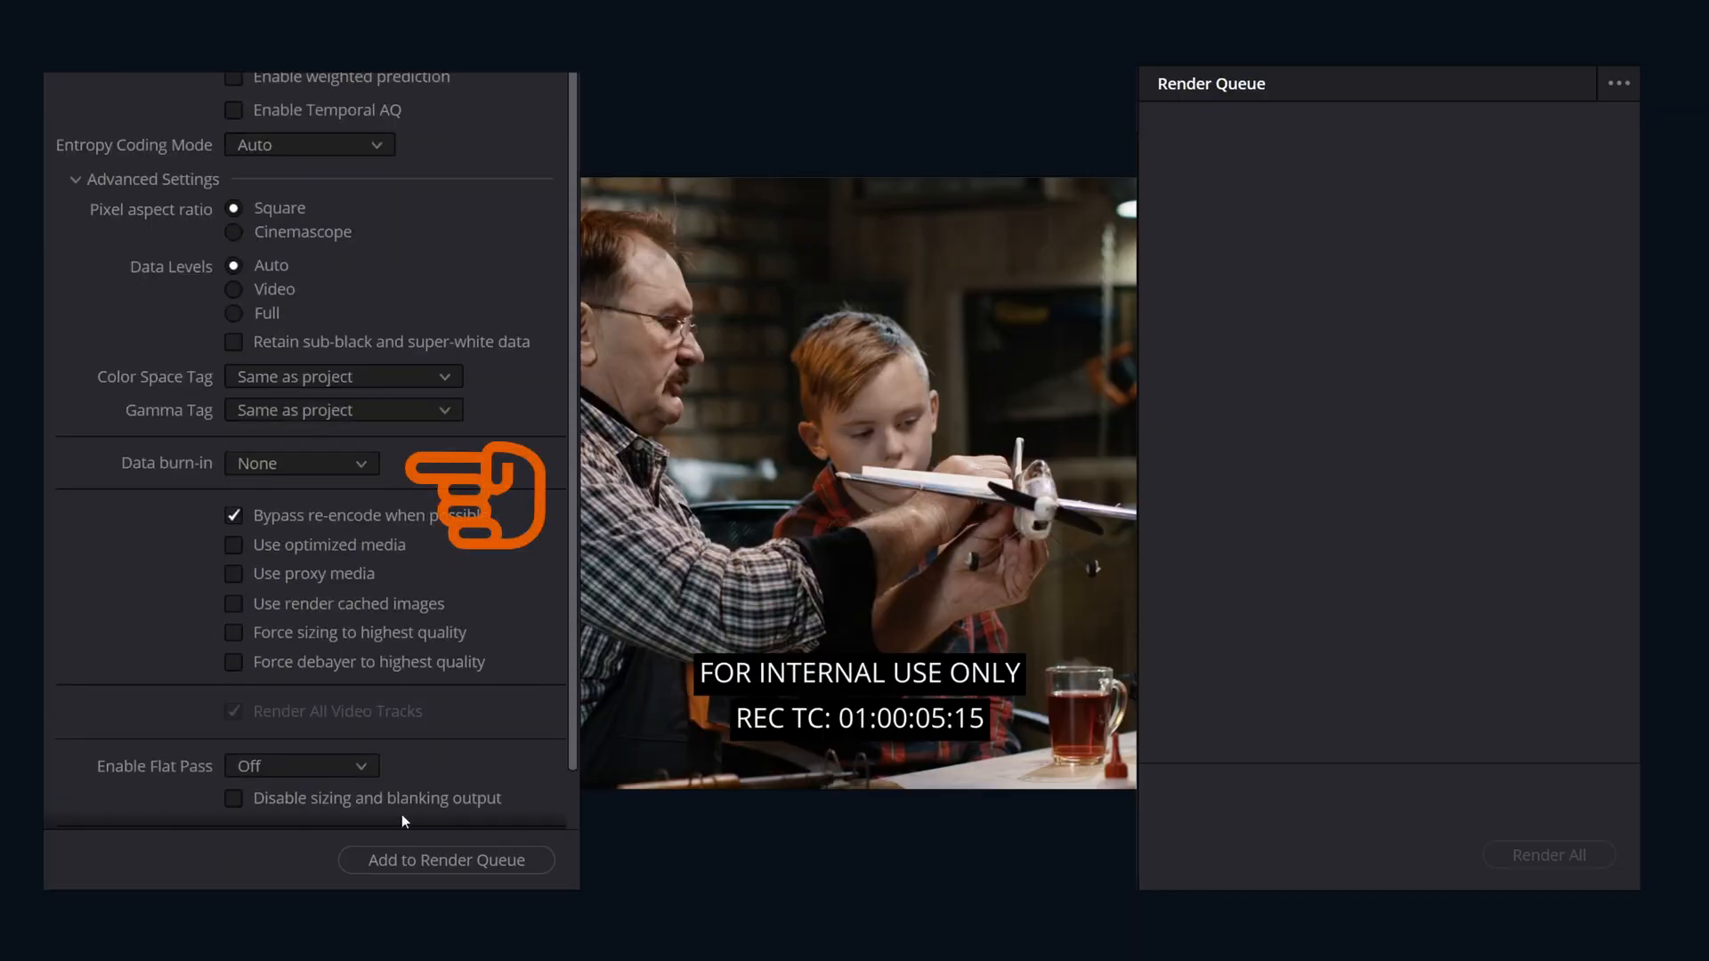